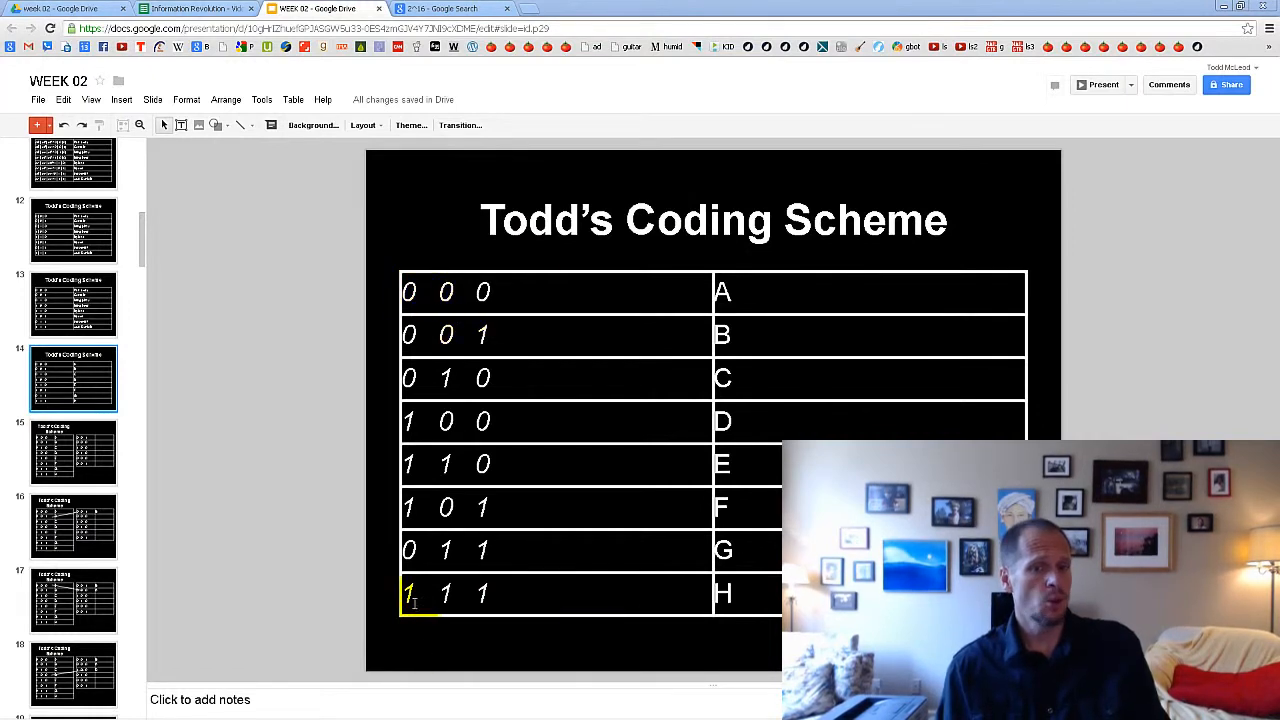
Show the 'Bits = Binary Digits' slide in place of the coding-scheme table
left_click(420, 292)
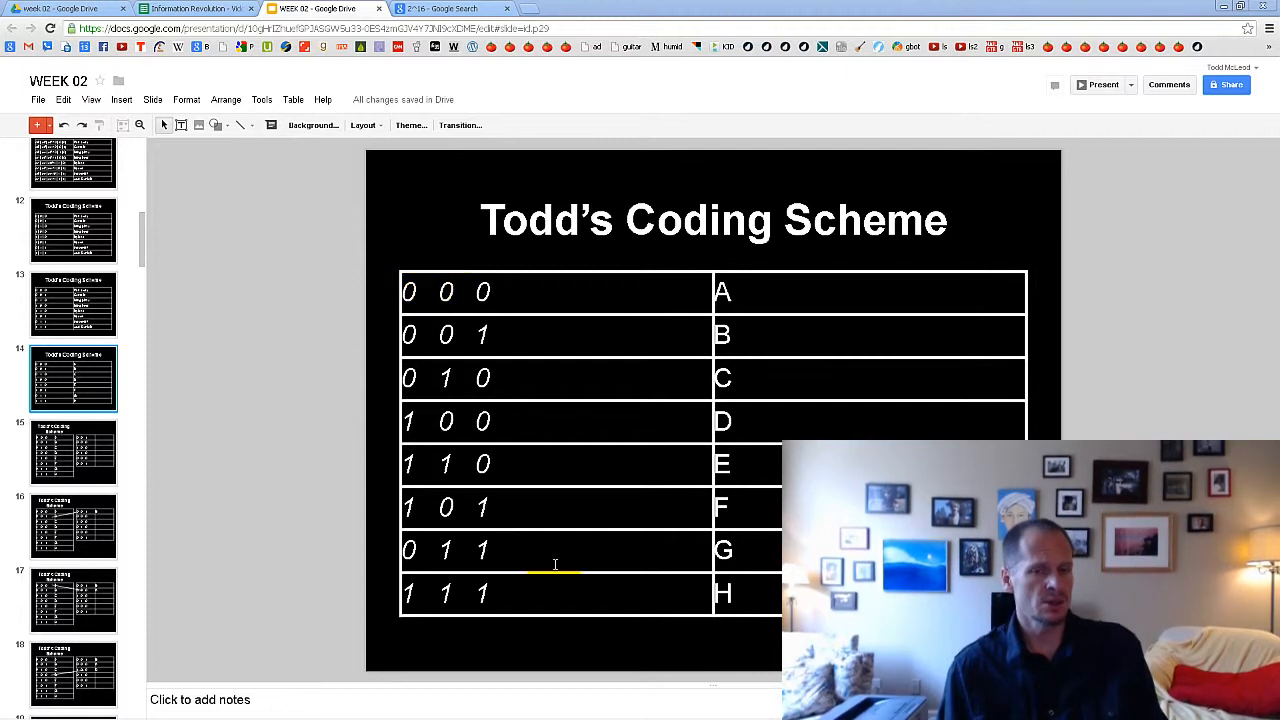
scroll("down", 3)
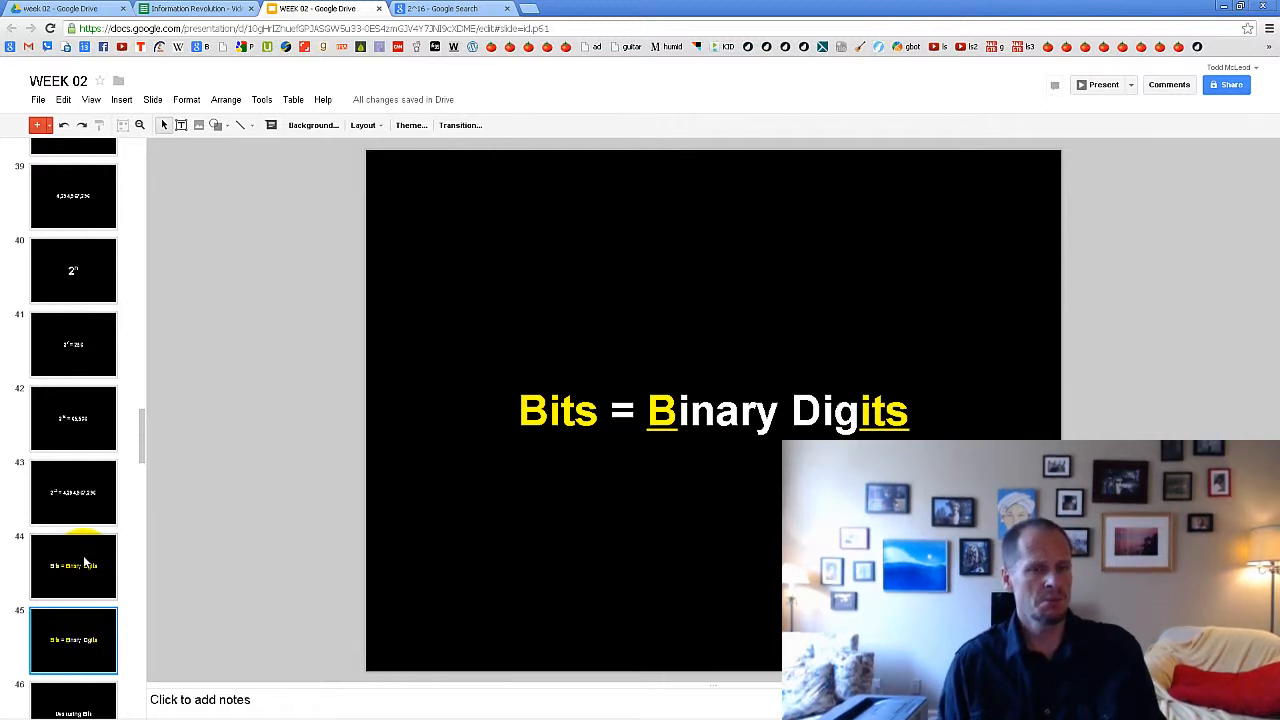
Advance to the 'Measuring Bits' title slide
left_click(72, 666)
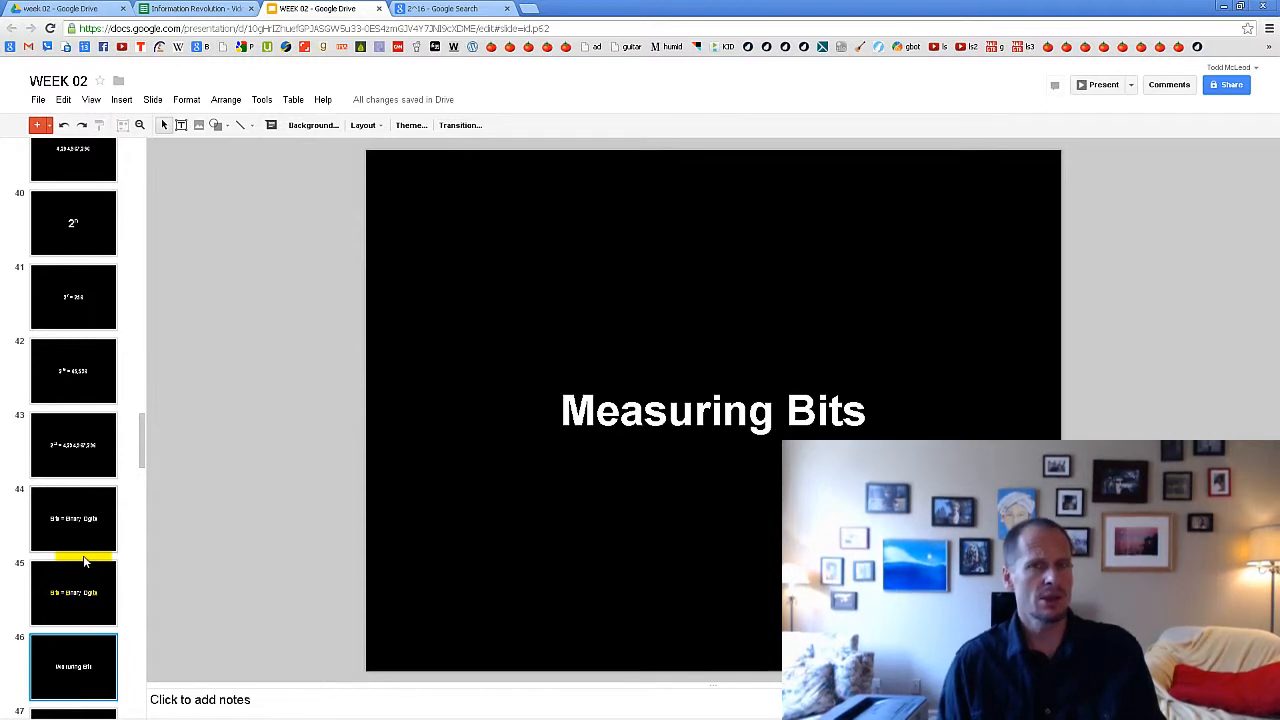
Show the units table from 8 bits = 1 byte up to 1000 GigaBytes = 1 TeraByte
left_click(1098, 84)
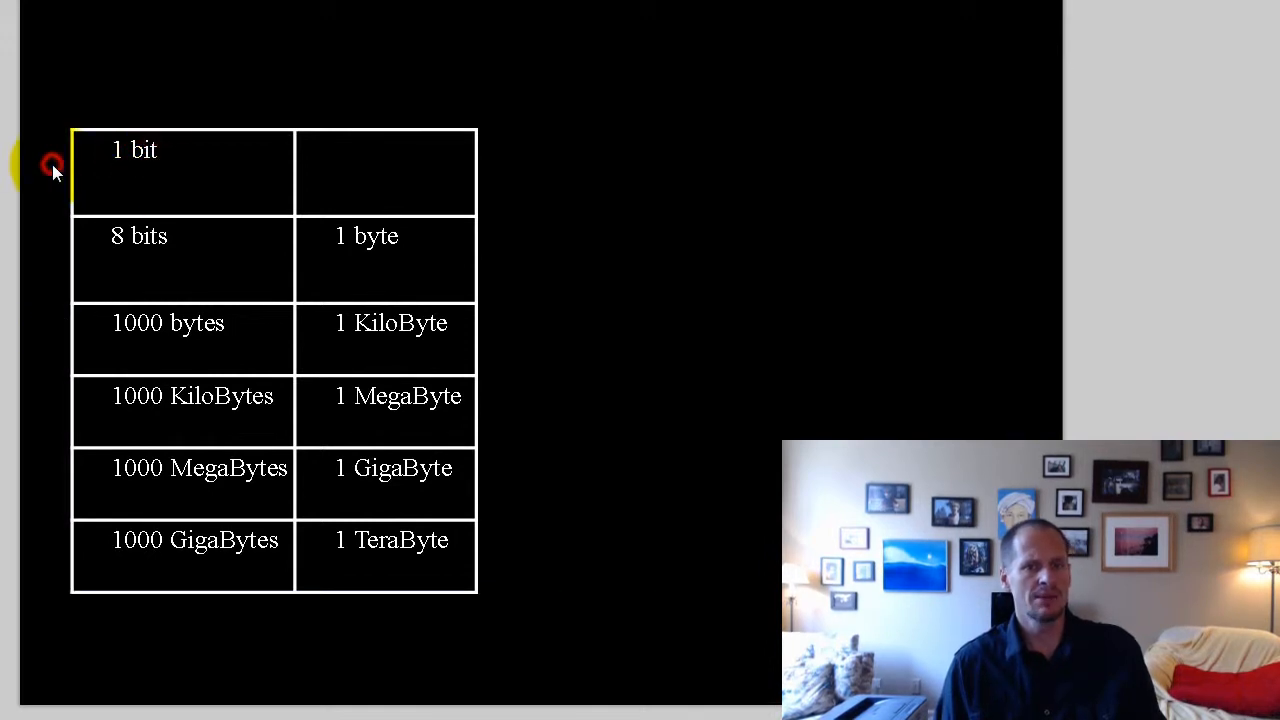